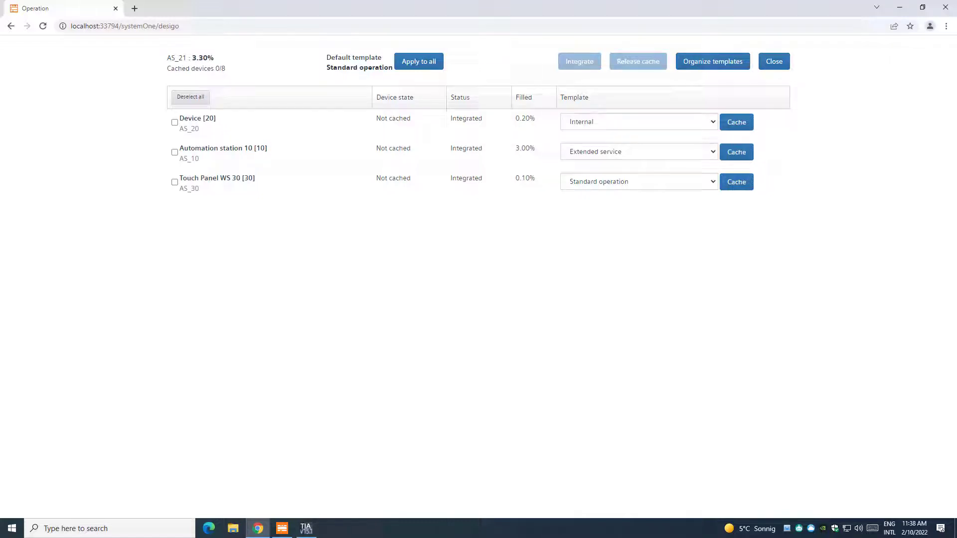
Step: Keep Extended service as Automation station 10's template and start caching its data
{"action": "left_click", "coordinate": [638, 151]}
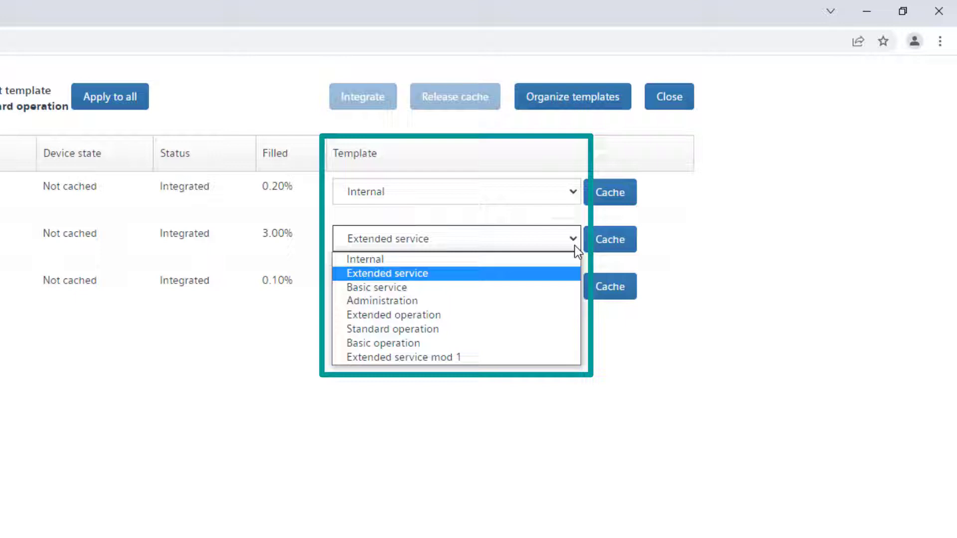
{"action": "left_click", "coordinate": [392, 329]}
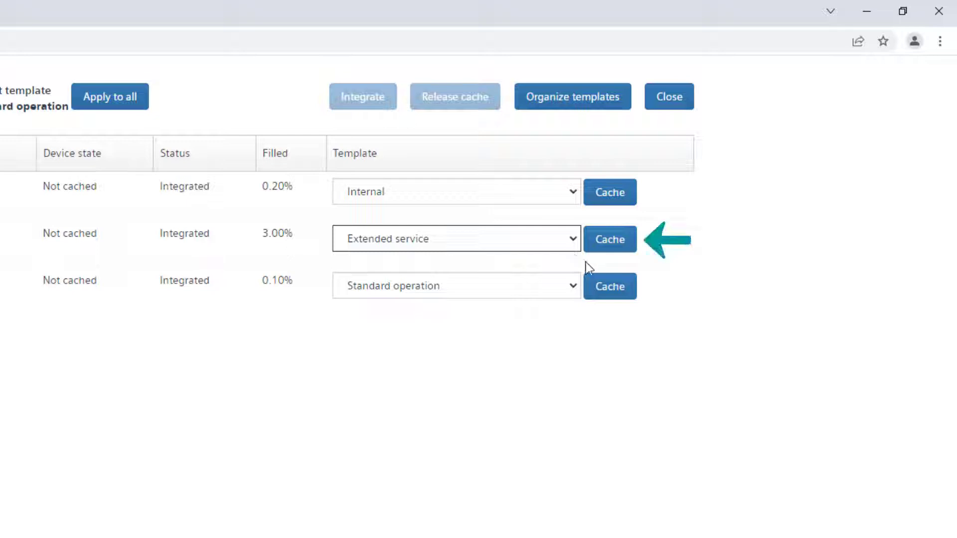
{"action": "left_click", "coordinate": [609, 239]}
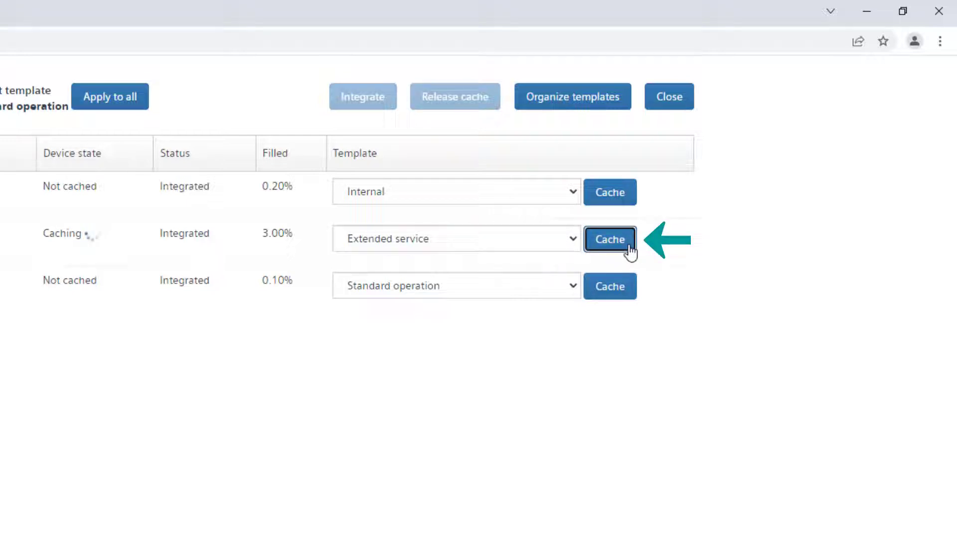
{"action": "left_click", "coordinate": [610, 239]}
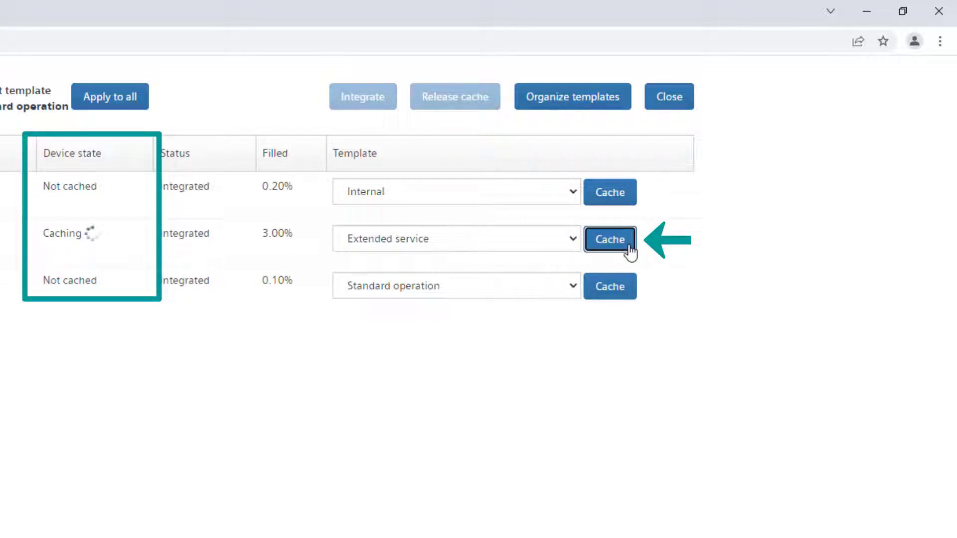
{"action": "left_click", "coordinate": [610, 239]}
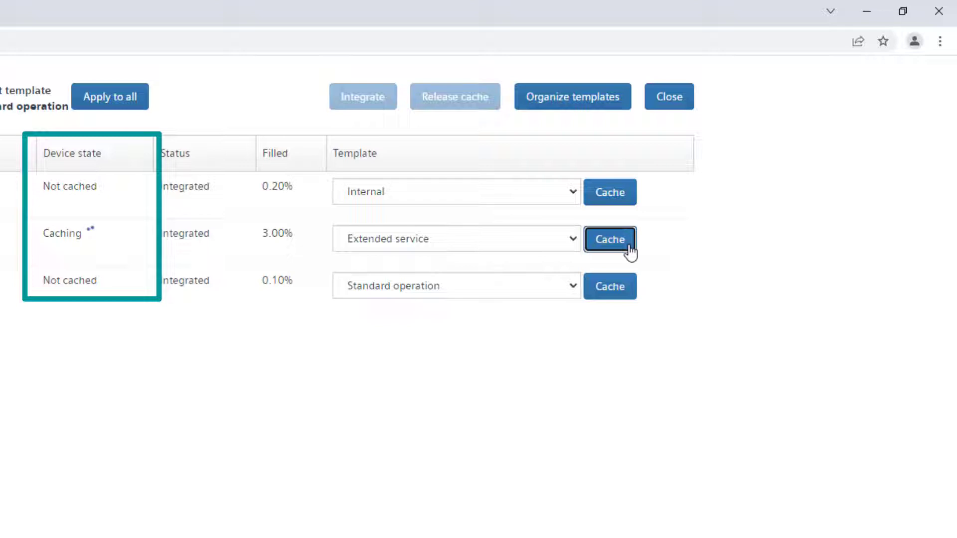
{"action": "left_click", "coordinate": [609, 239]}
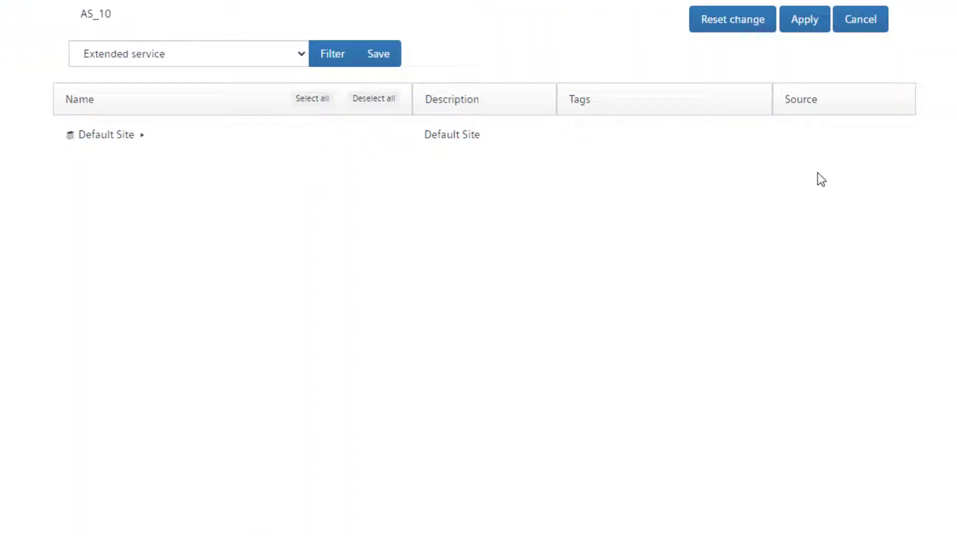
Step: Start a new template for AS_10 and apply it over the manual changes
{"action": "left_click", "coordinate": [188, 53]}
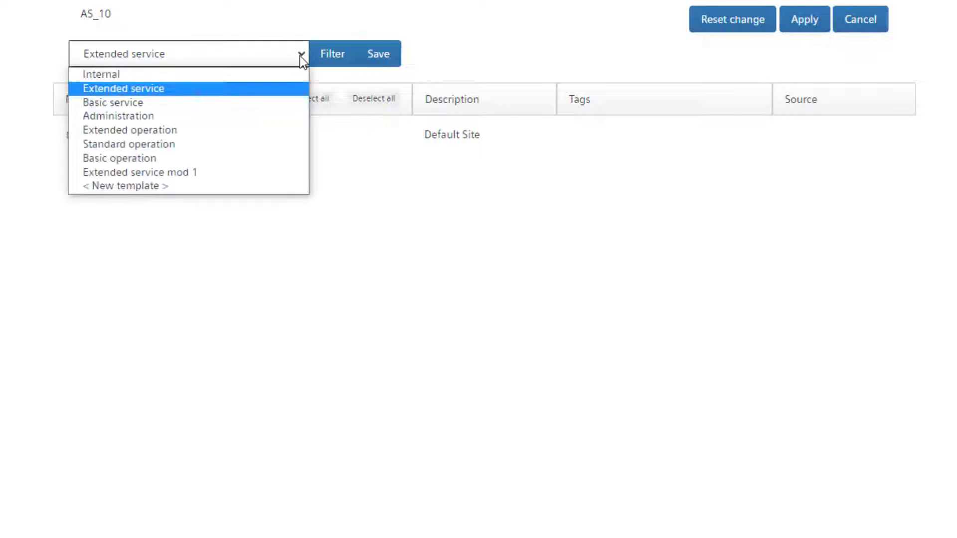
{"action": "mouse_move", "coordinate": [288, 130]}
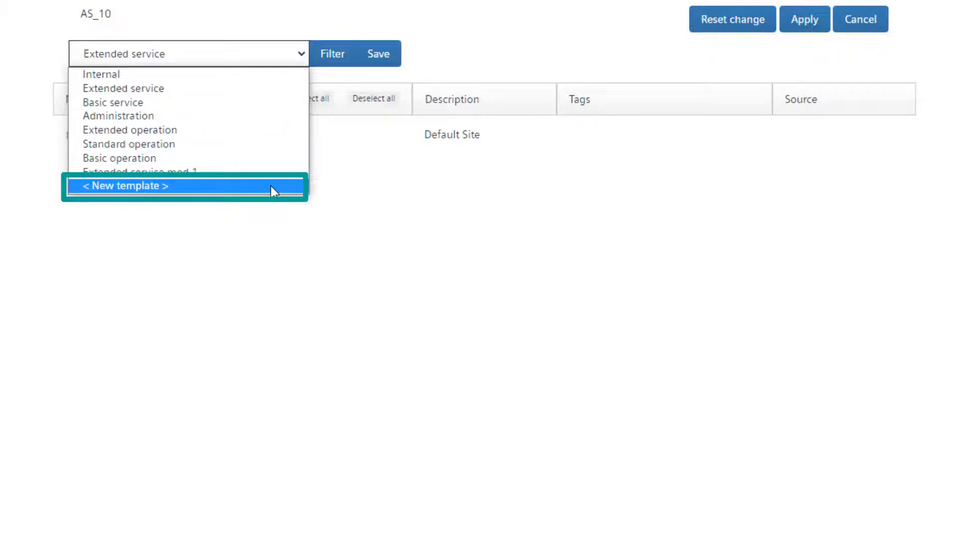
{"action": "left_click", "coordinate": [125, 186]}
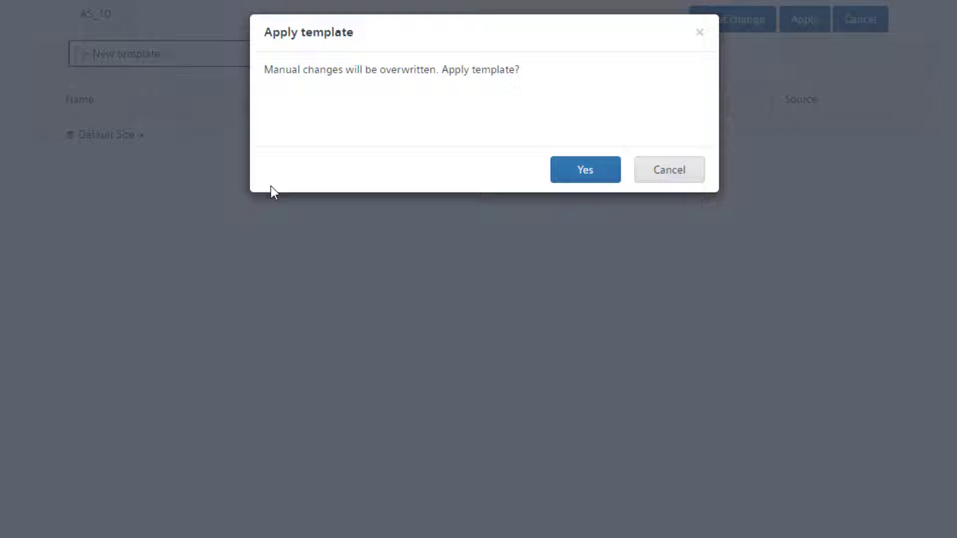
{"action": "left_click", "coordinate": [585, 169]}
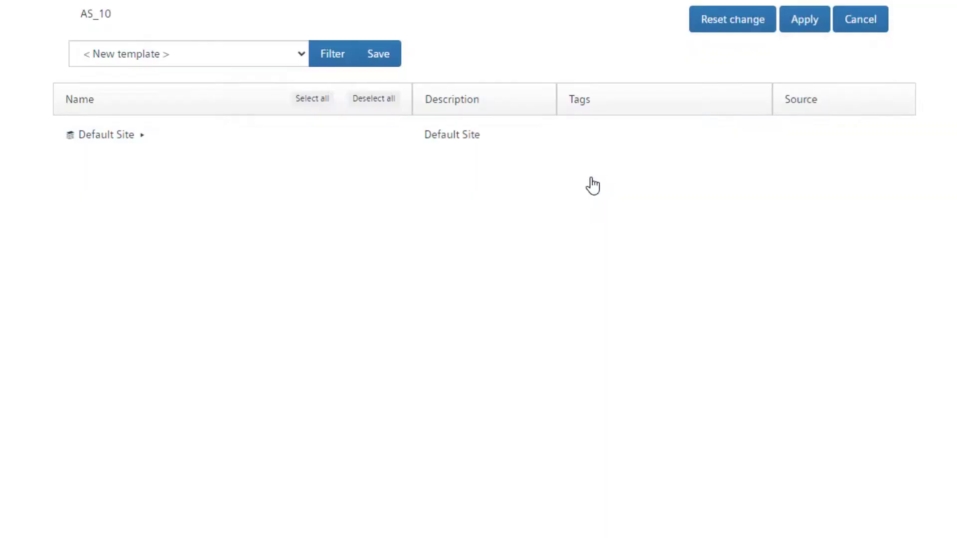
Step: Save the new template under the name MyTemplate
{"action": "left_click", "coordinate": [377, 54]}
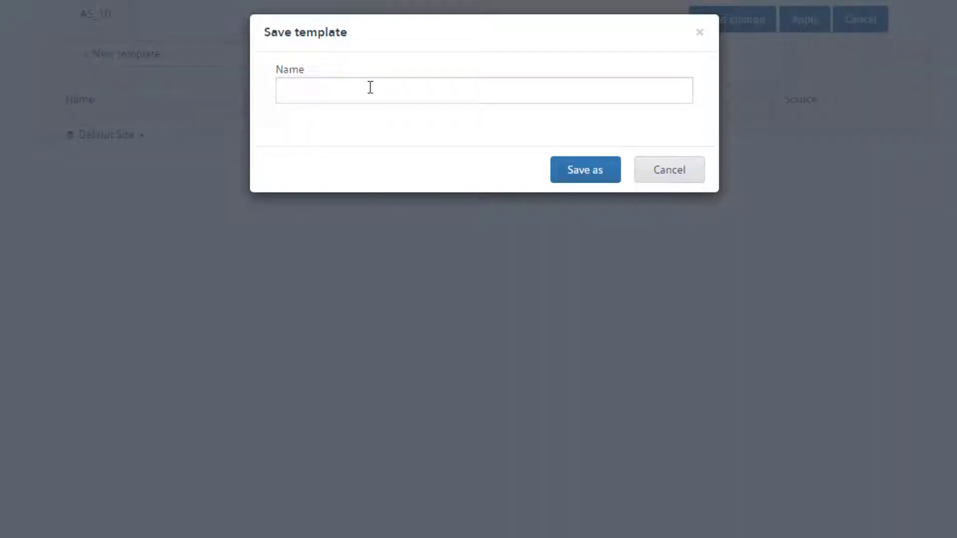
{"action": "type", "text": "MyTempl"}
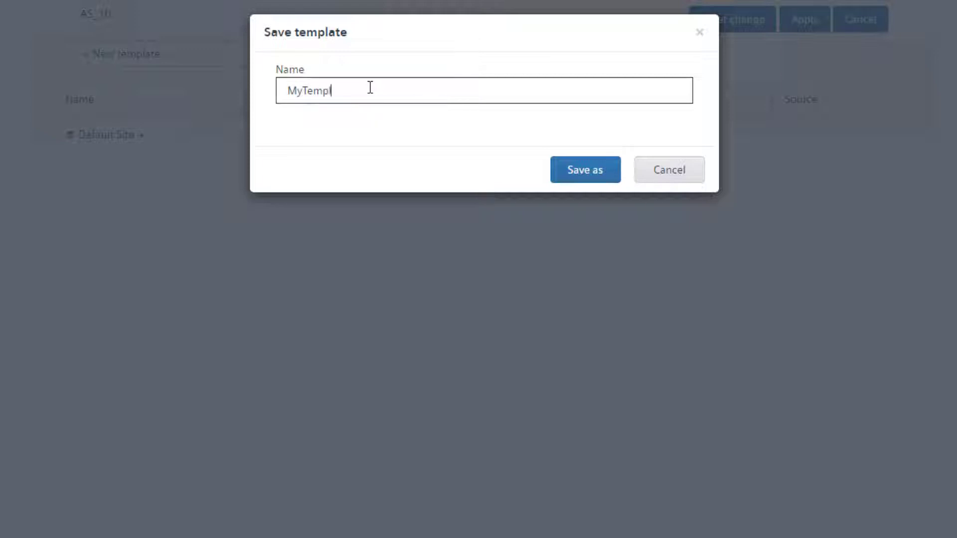
{"action": "left_click", "coordinate": [584, 169]}
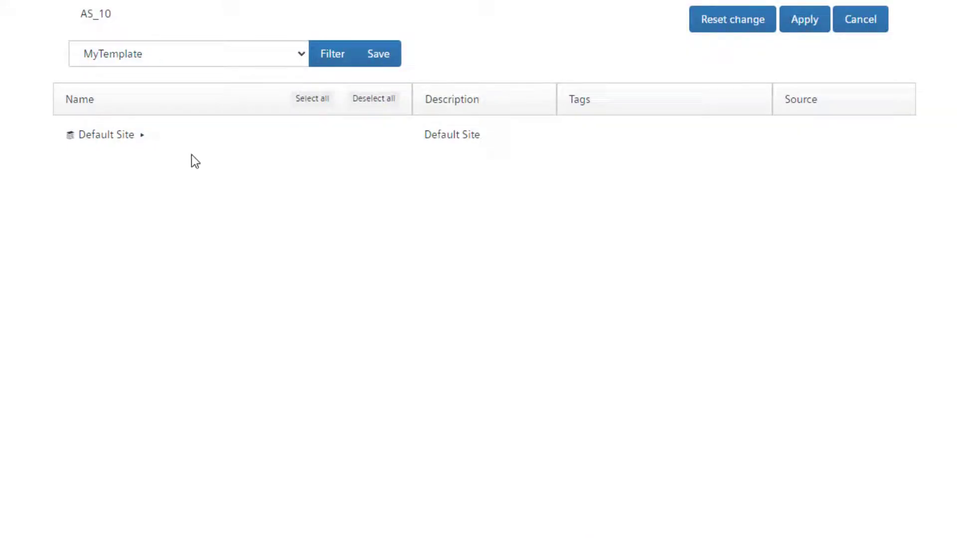
Step: Expand Default Site and show the properties of the Acknowledgement data point
{"action": "left_click", "coordinate": [143, 135]}
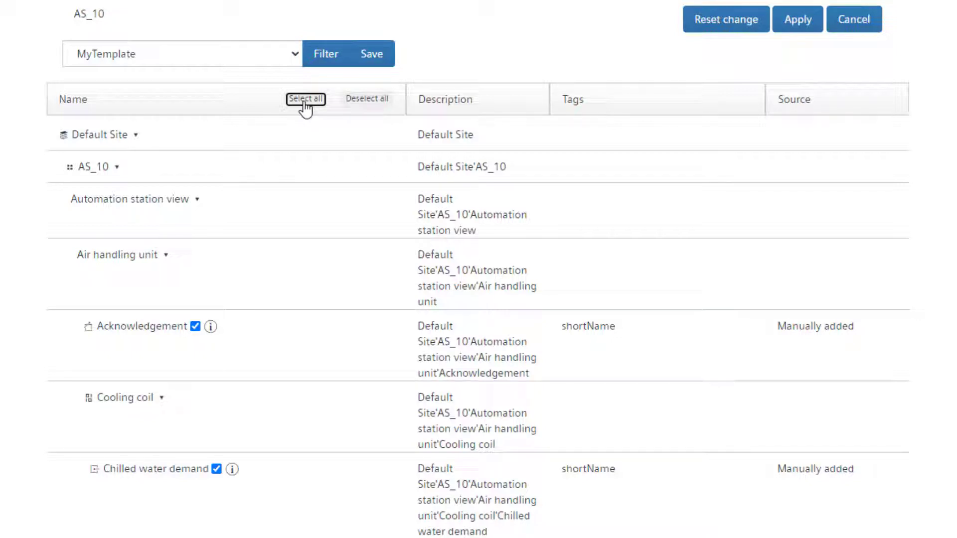
{"action": "mouse_move", "coordinate": [305, 350]}
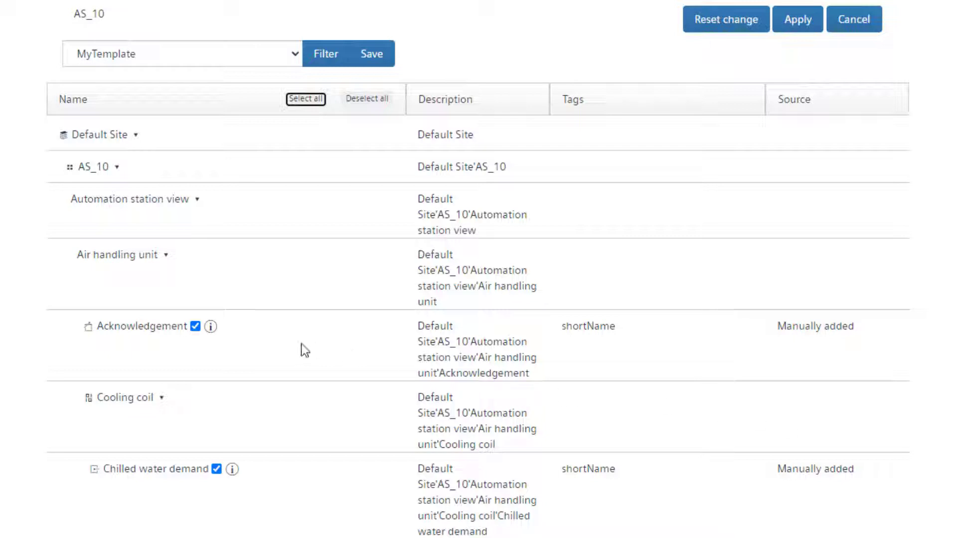
{"action": "left_click", "coordinate": [210, 326]}
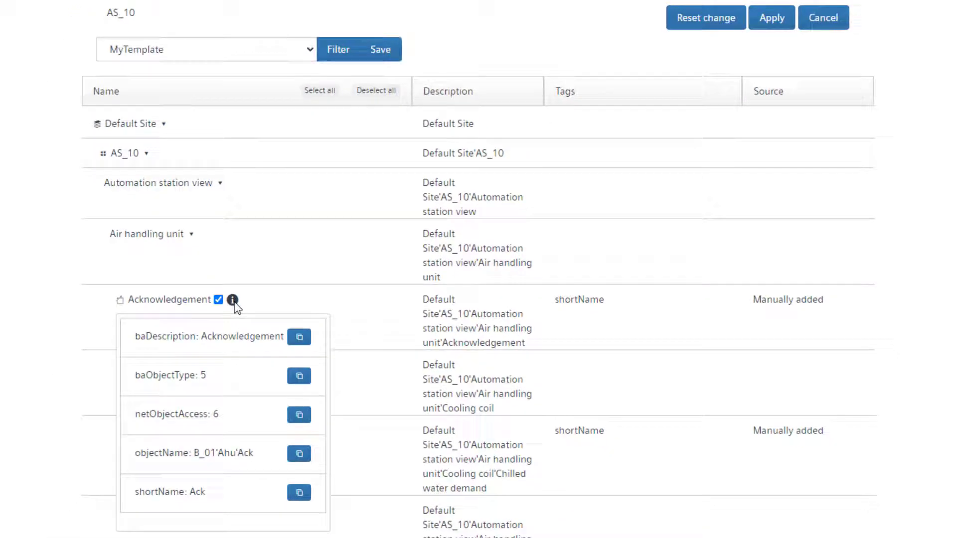
{"action": "mouse_move", "coordinate": [299, 337]}
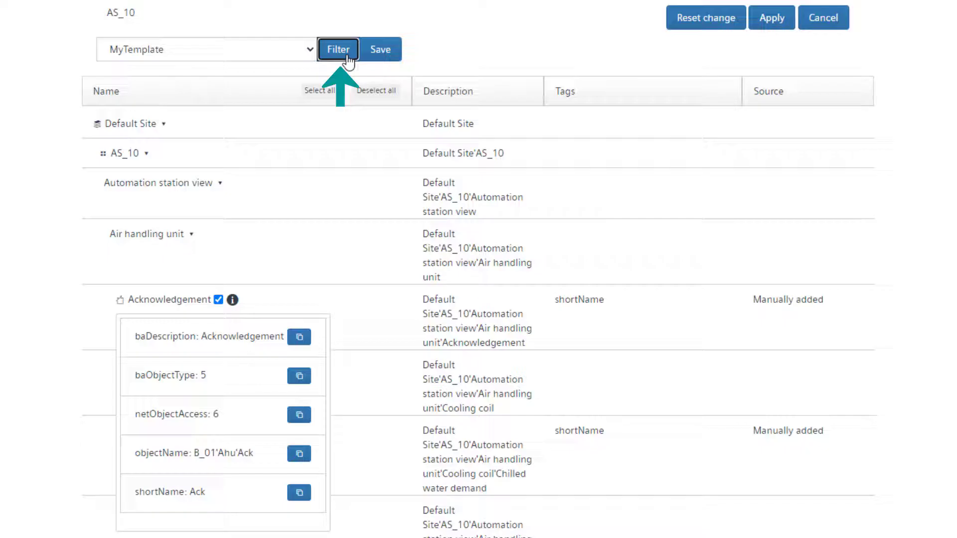
Step: Add the copied baDescription property as a rule in MyTemplate's filter
{"action": "left_click", "coordinate": [338, 49]}
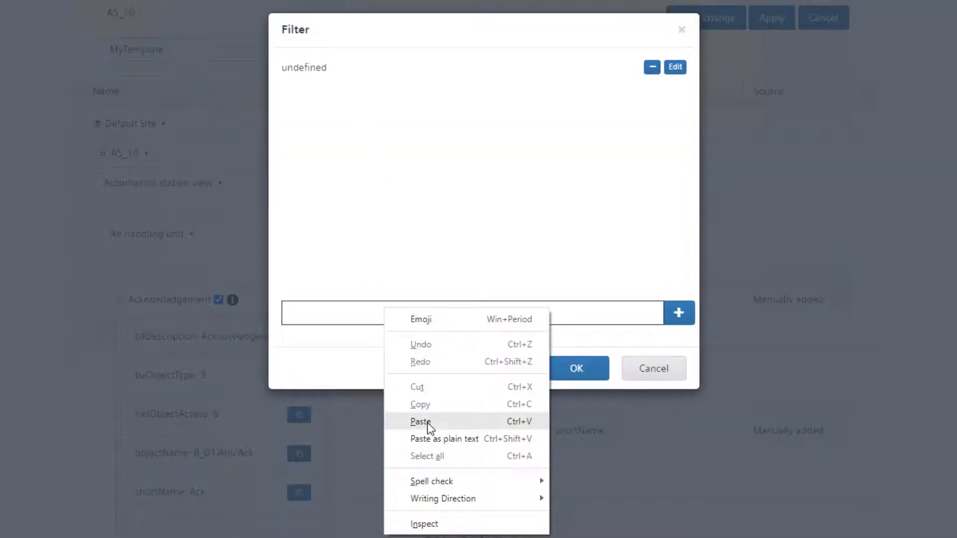
{"action": "left_click", "coordinate": [419, 422]}
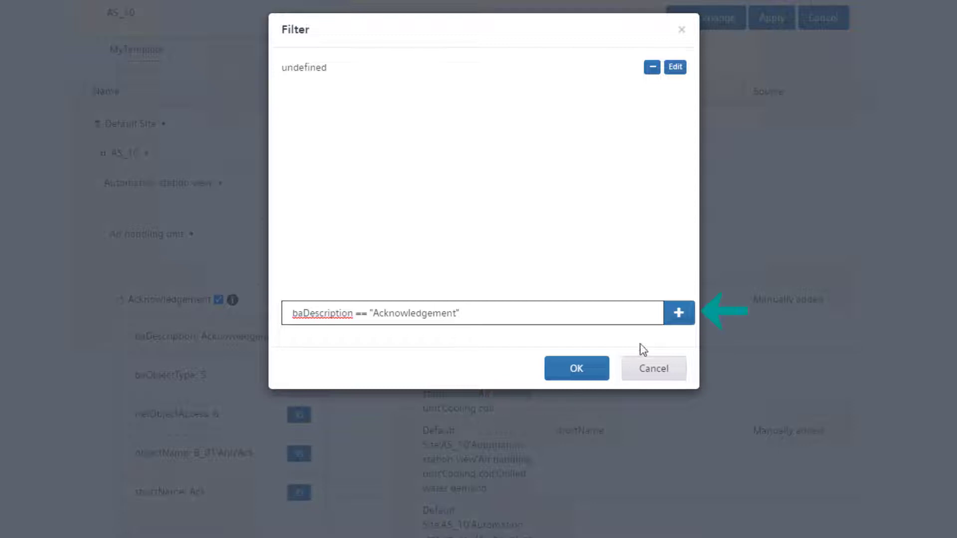
{"action": "left_click", "coordinate": [679, 313]}
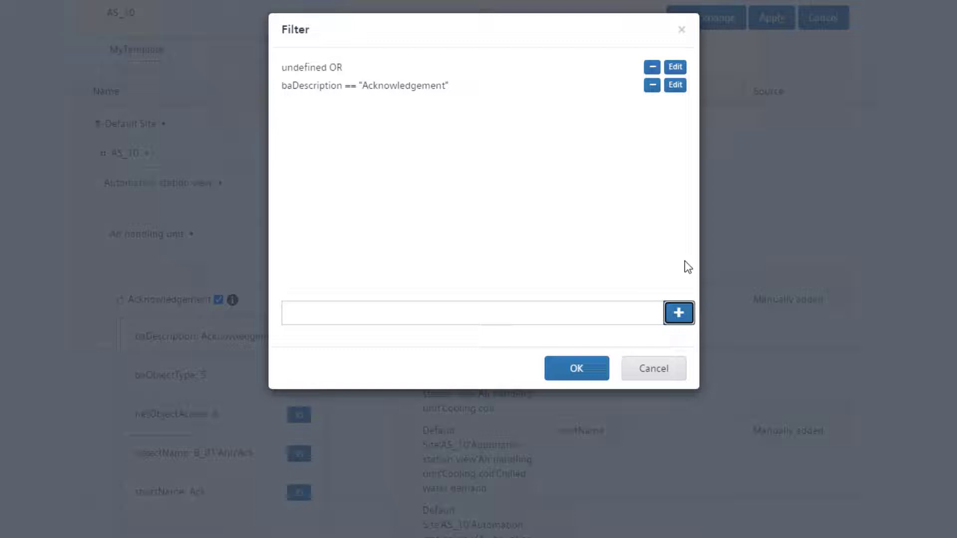
Step: Add the filter rule 'temp and sense and unit', edit it to 'room and temp and sense and unit', and confirm
{"action": "type", "text": "temp and sense and unit"}
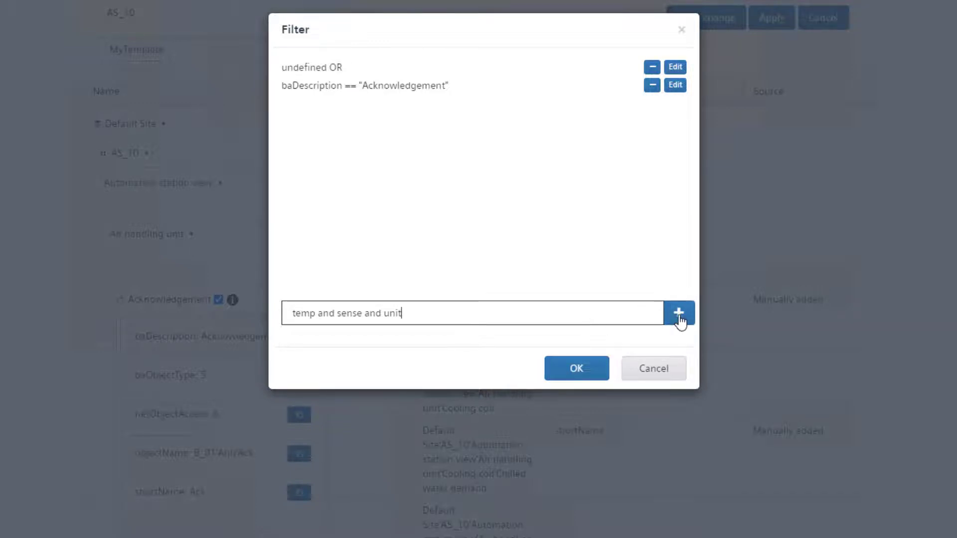
{"action": "left_click", "coordinate": [679, 313]}
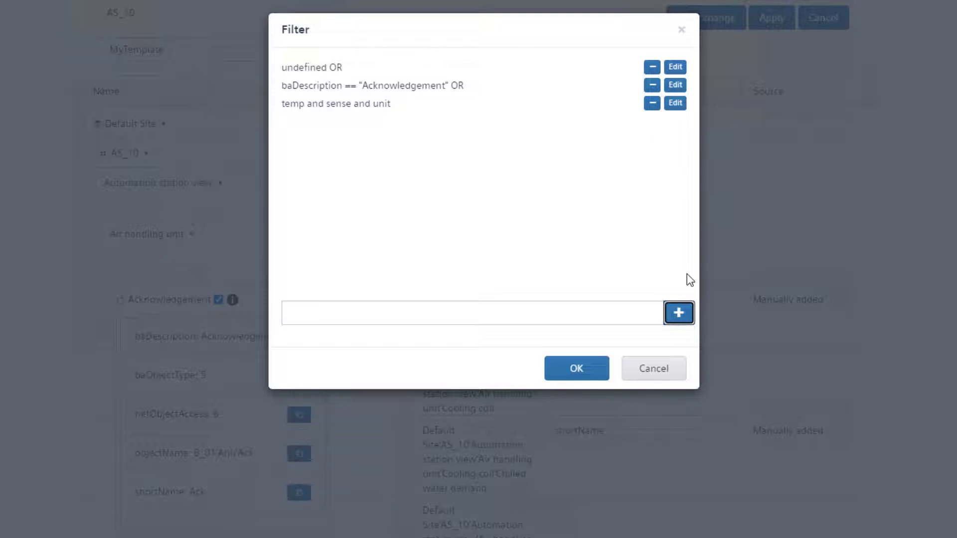
{"action": "mouse_move", "coordinate": [675, 103]}
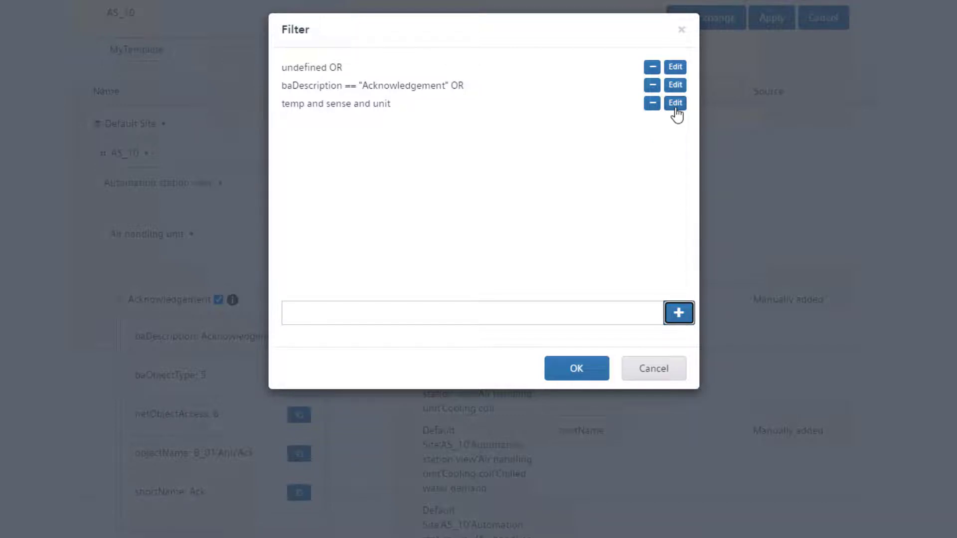
{"action": "left_click", "coordinate": [675, 103]}
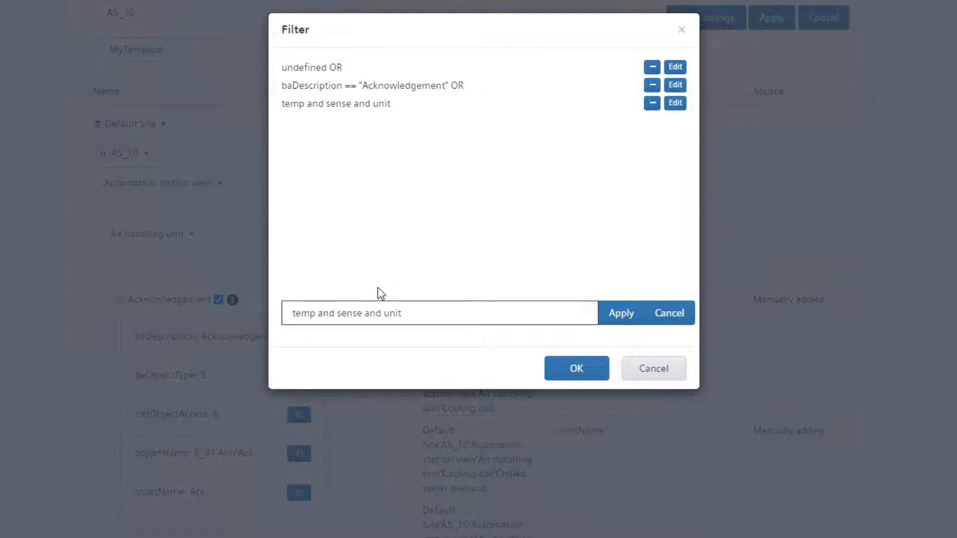
{"action": "type", "text": "room and"}
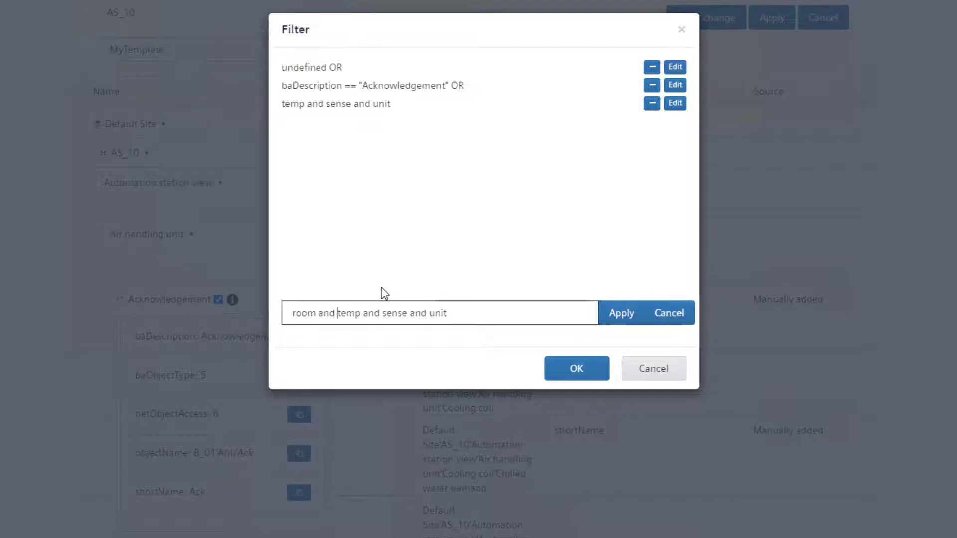
{"action": "left_click", "coordinate": [621, 313]}
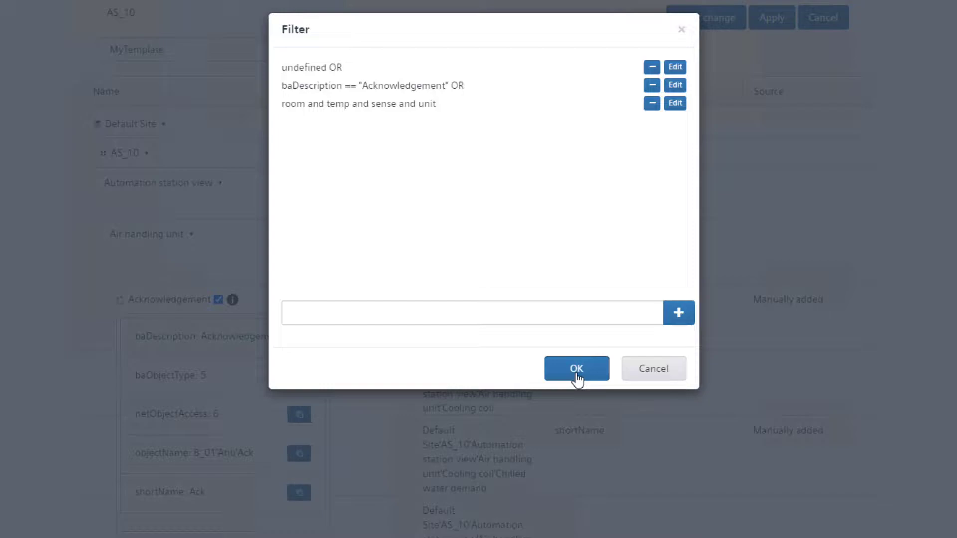
{"action": "left_click", "coordinate": [576, 368]}
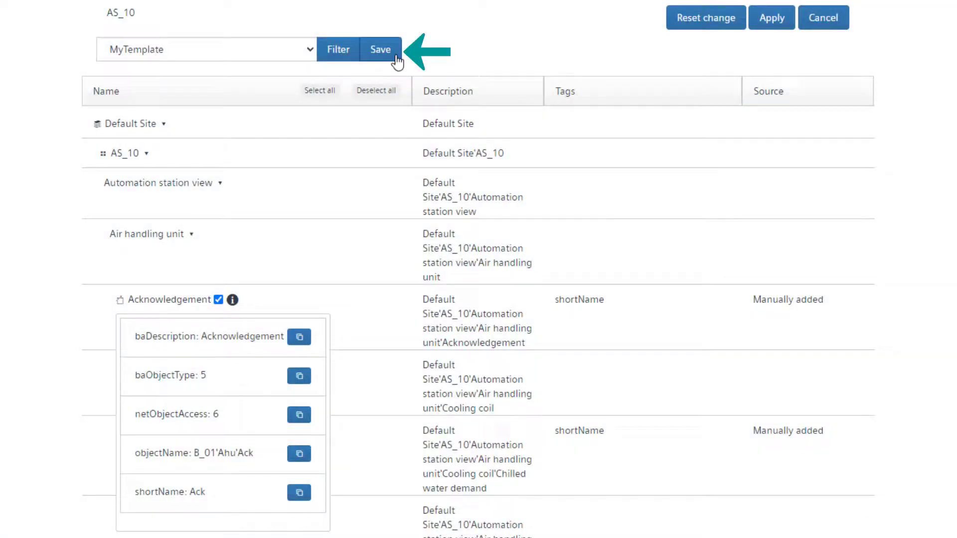
Step: Save MyTemplate with its filter, apply it, and assign MyTemplate to Touch Panel WS 30
{"action": "left_click", "coordinate": [380, 49]}
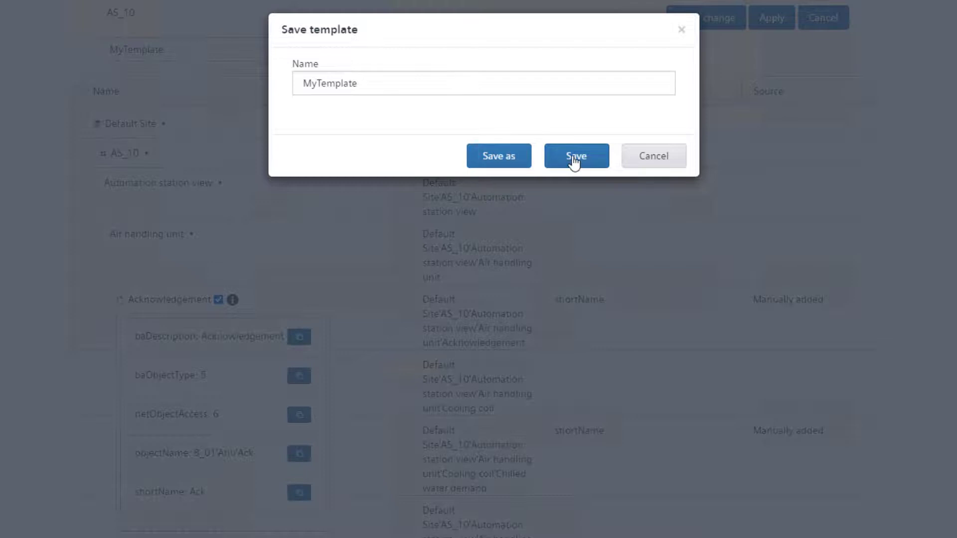
{"action": "left_click", "coordinate": [576, 155]}
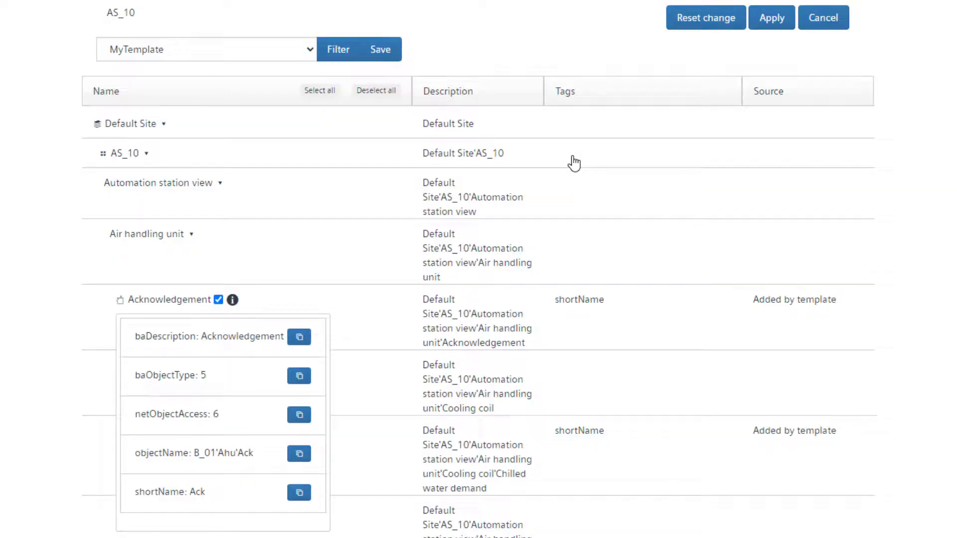
{"action": "mouse_move", "coordinate": [775, 74]}
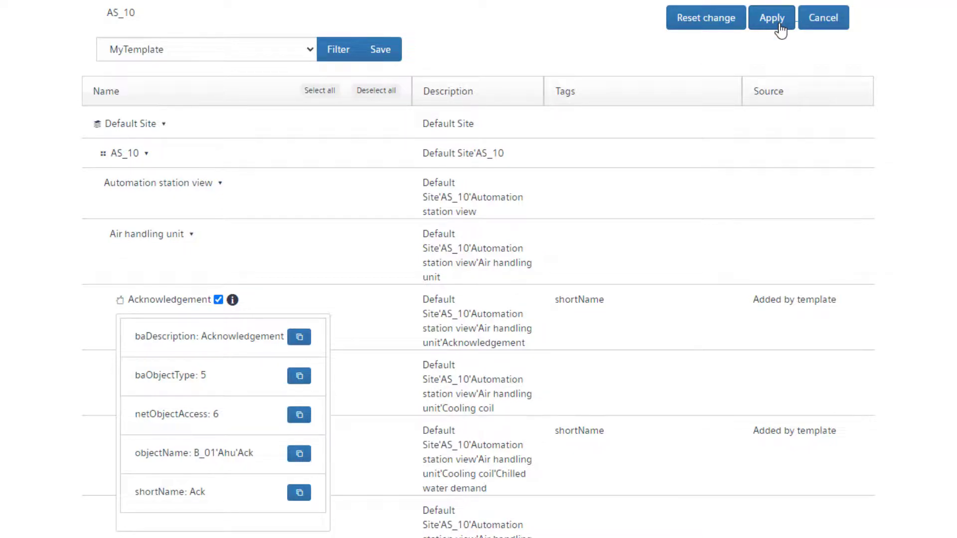
{"action": "left_click", "coordinate": [772, 17]}
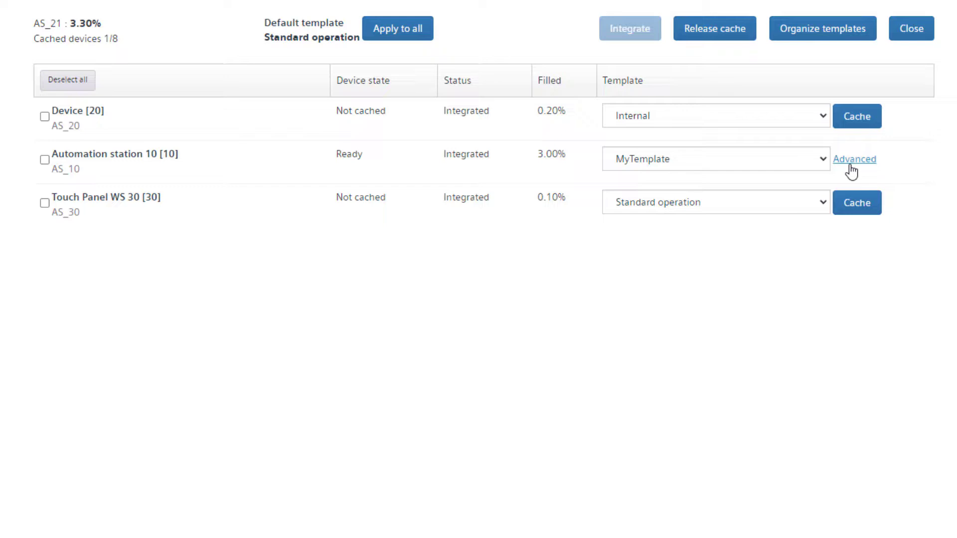
{"action": "left_click", "coordinate": [715, 202]}
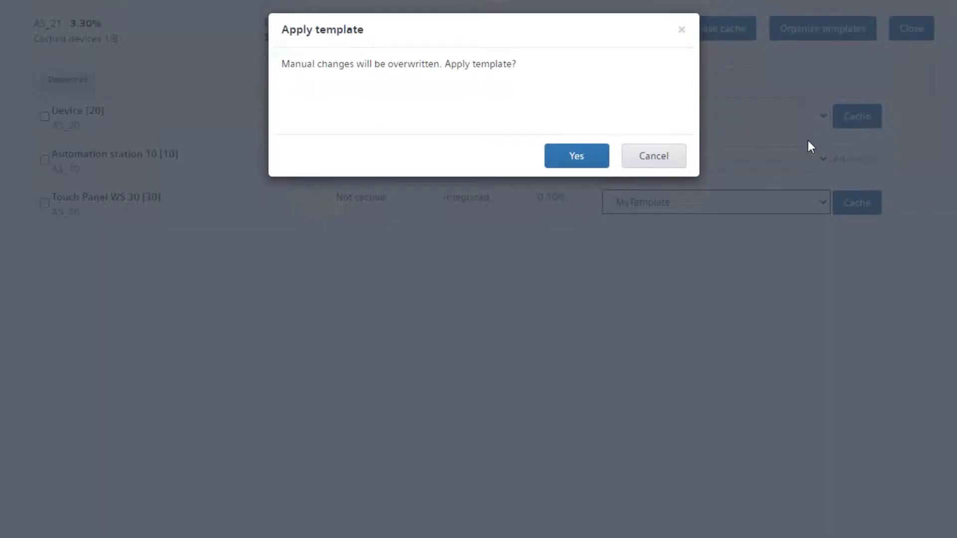
{"action": "left_click", "coordinate": [576, 156]}
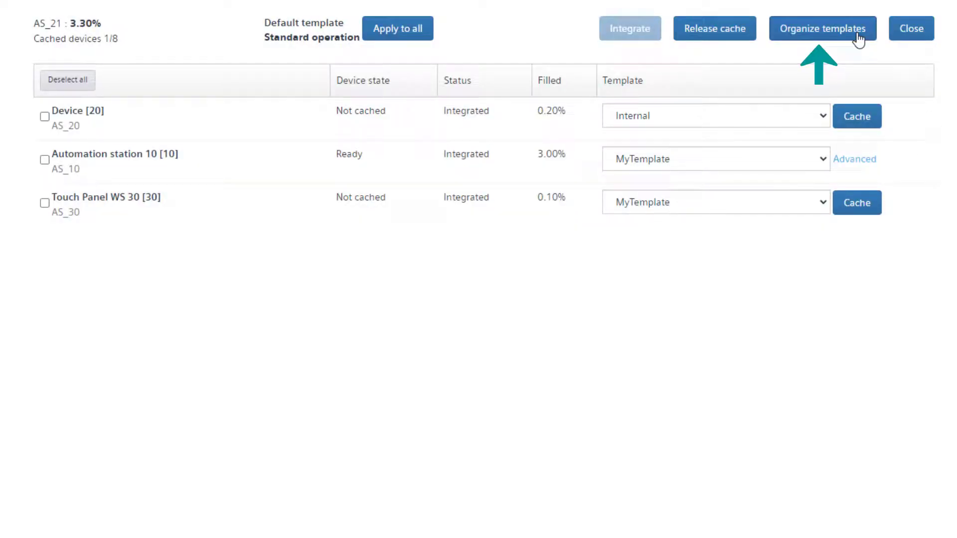
Step: Export Extended service mod 1, then import 'Extended service mod 1 (2).json' as a template
{"action": "left_click", "coordinate": [823, 28]}
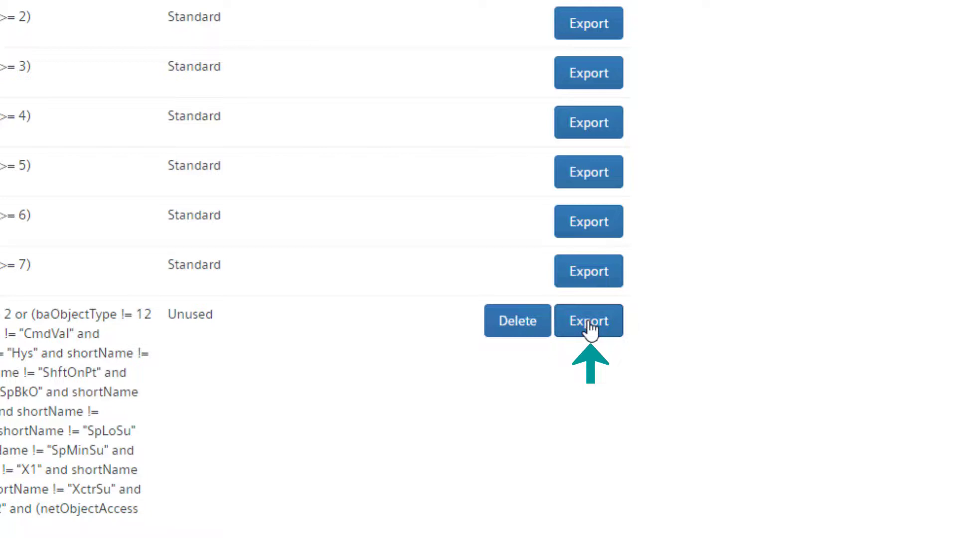
{"action": "left_click", "coordinate": [587, 321]}
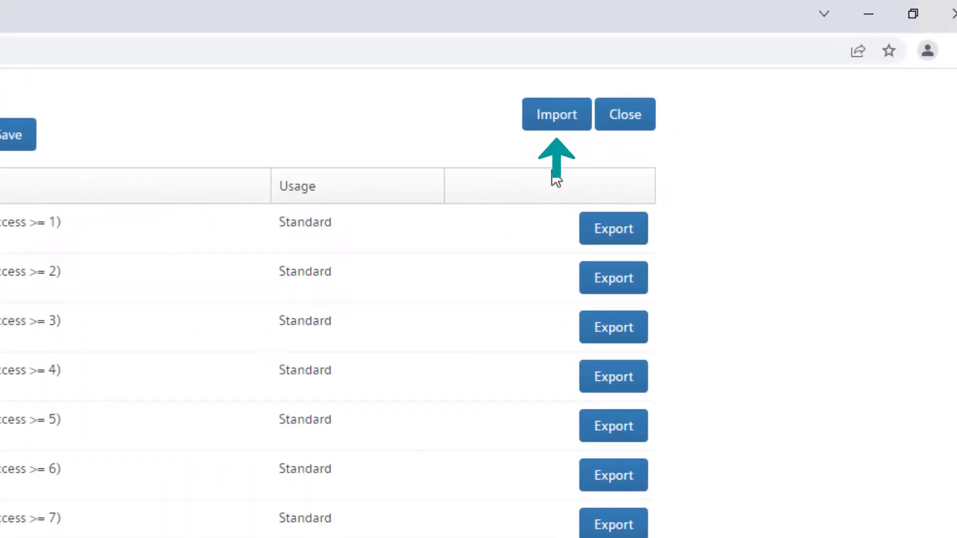
{"action": "left_click", "coordinate": [557, 114]}
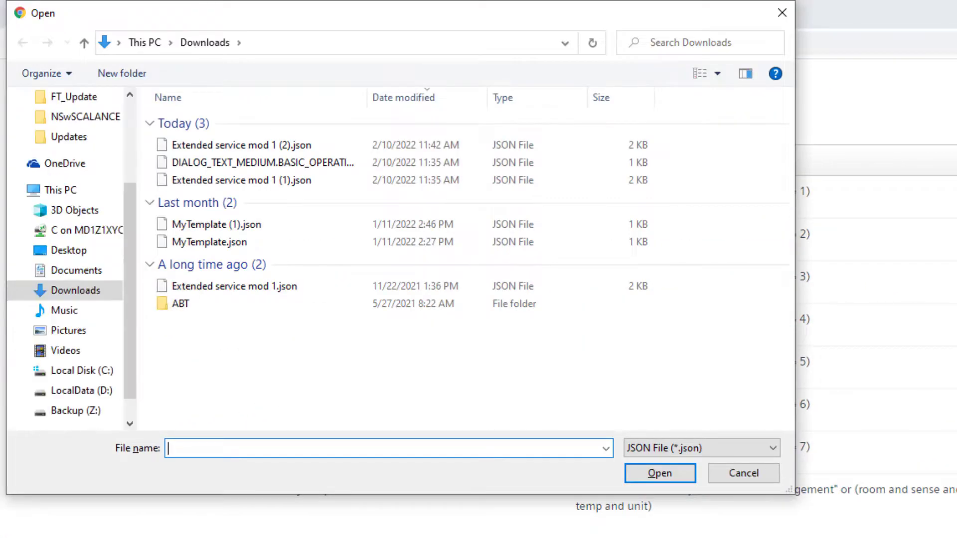
{"action": "left_click", "coordinate": [240, 144]}
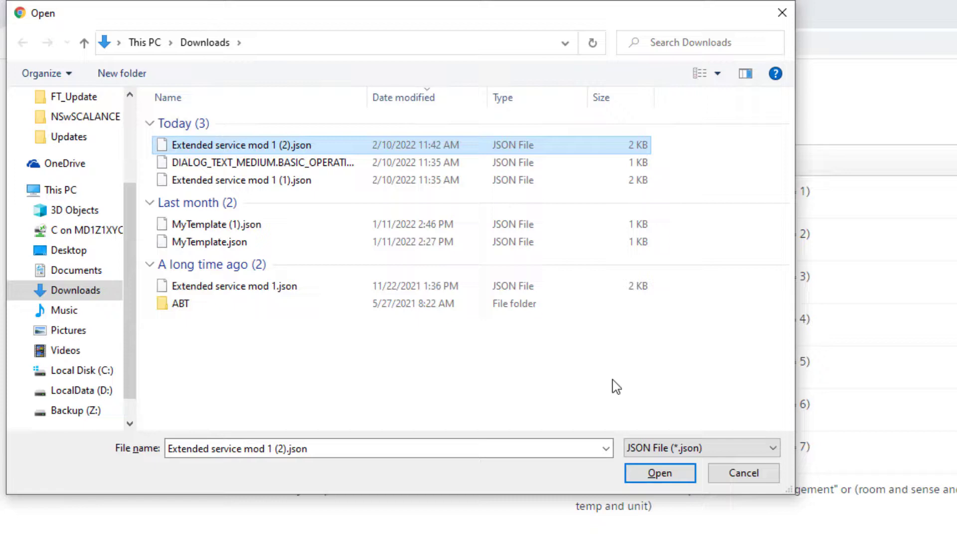
{"action": "left_click", "coordinate": [659, 473]}
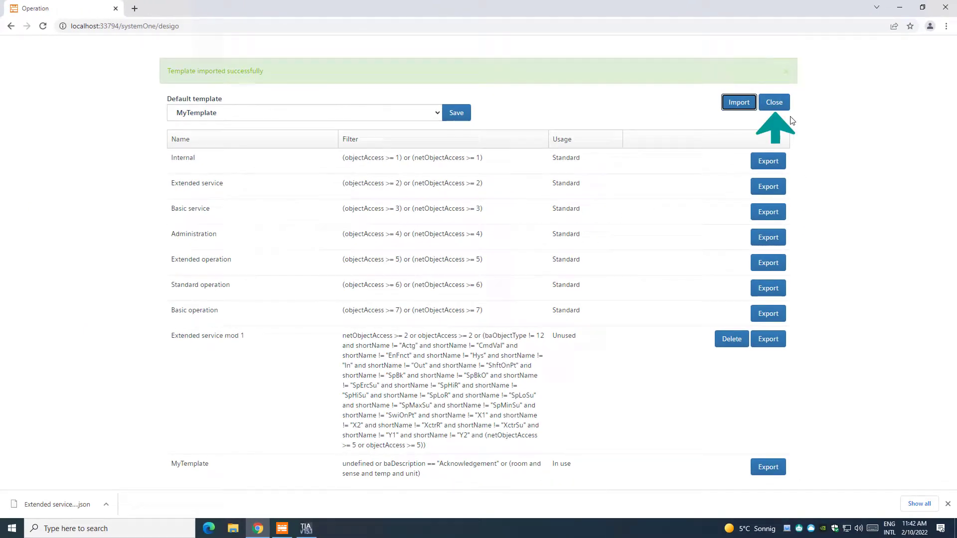
{"action": "left_click", "coordinate": [775, 102]}
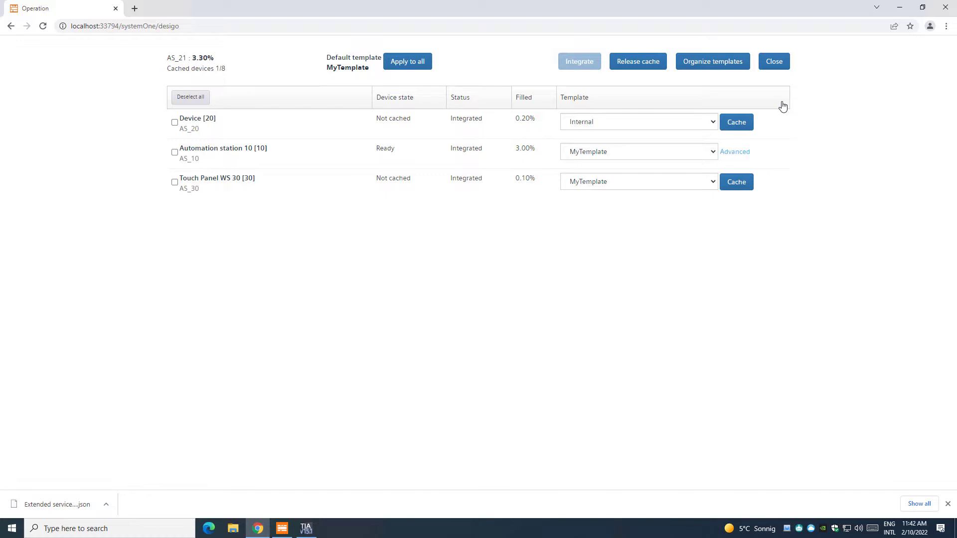